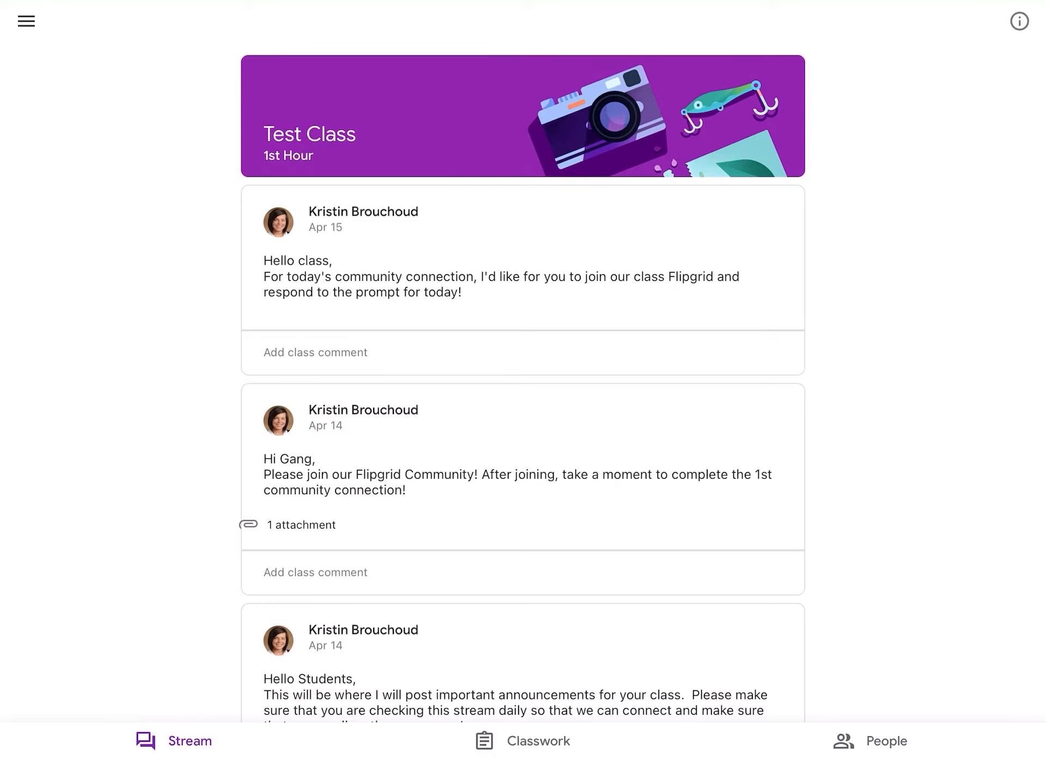
# Step: Switch Test Class from the stream to its Classwork assignment list
pyautogui.click(538, 741)
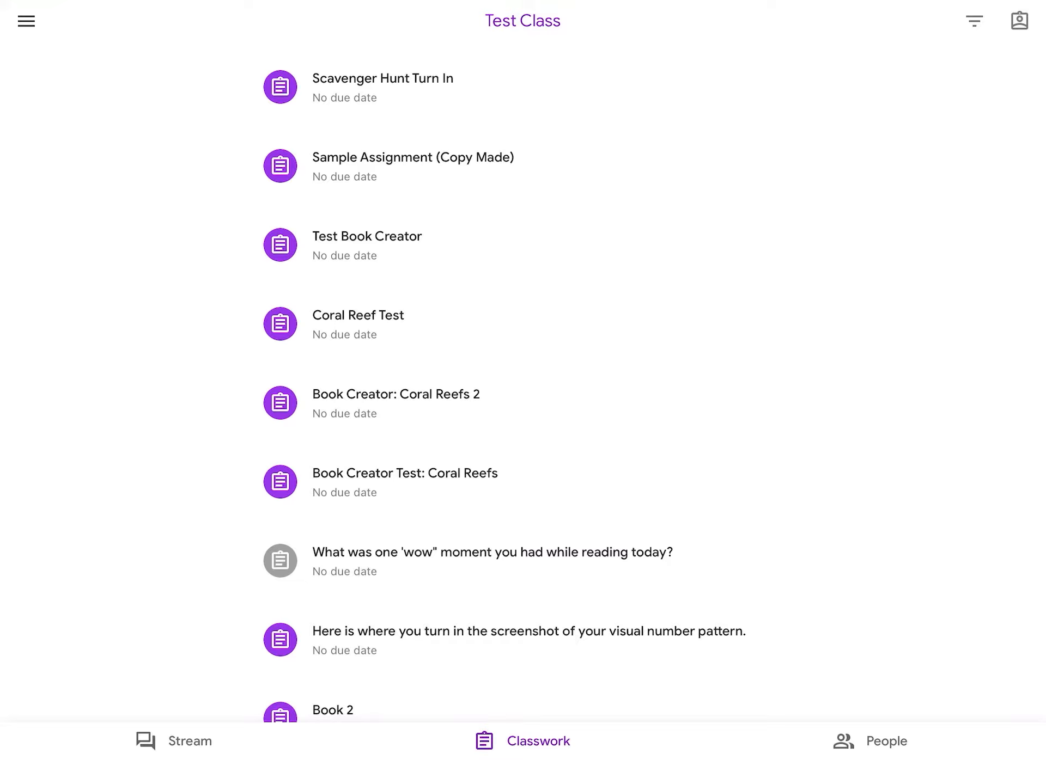
# Step: Open the assignment and its attached Math Scavenger Hunt document in Google Docs
pyautogui.click(412, 166)
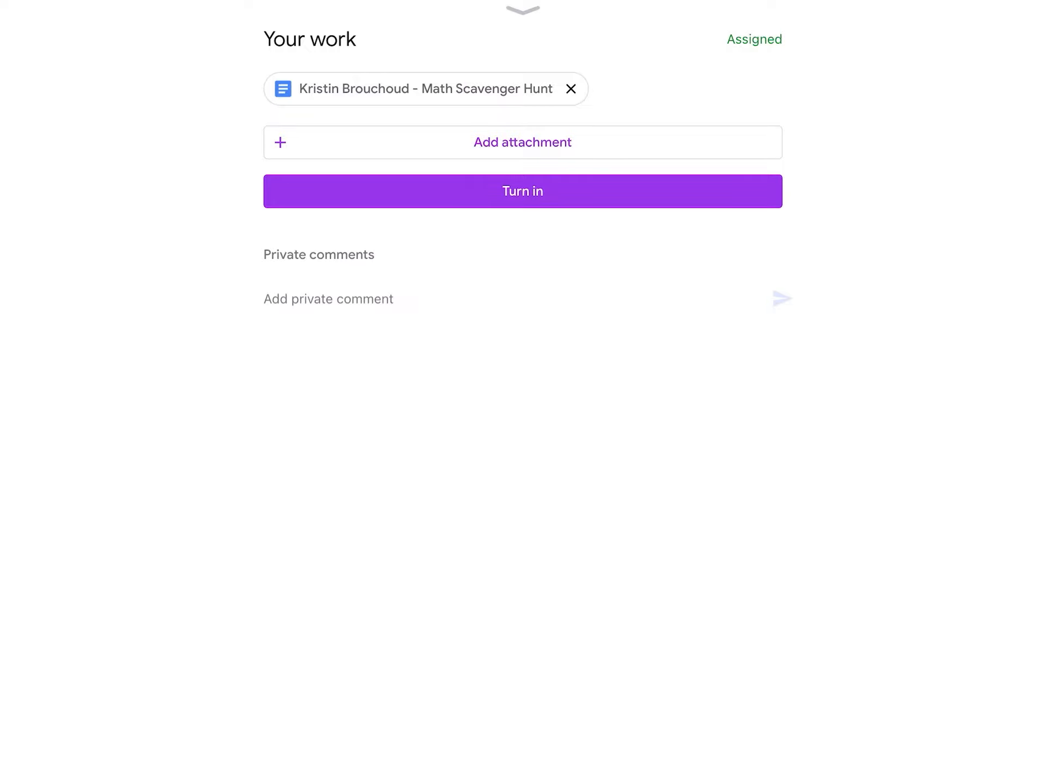
pyautogui.click(426, 88)
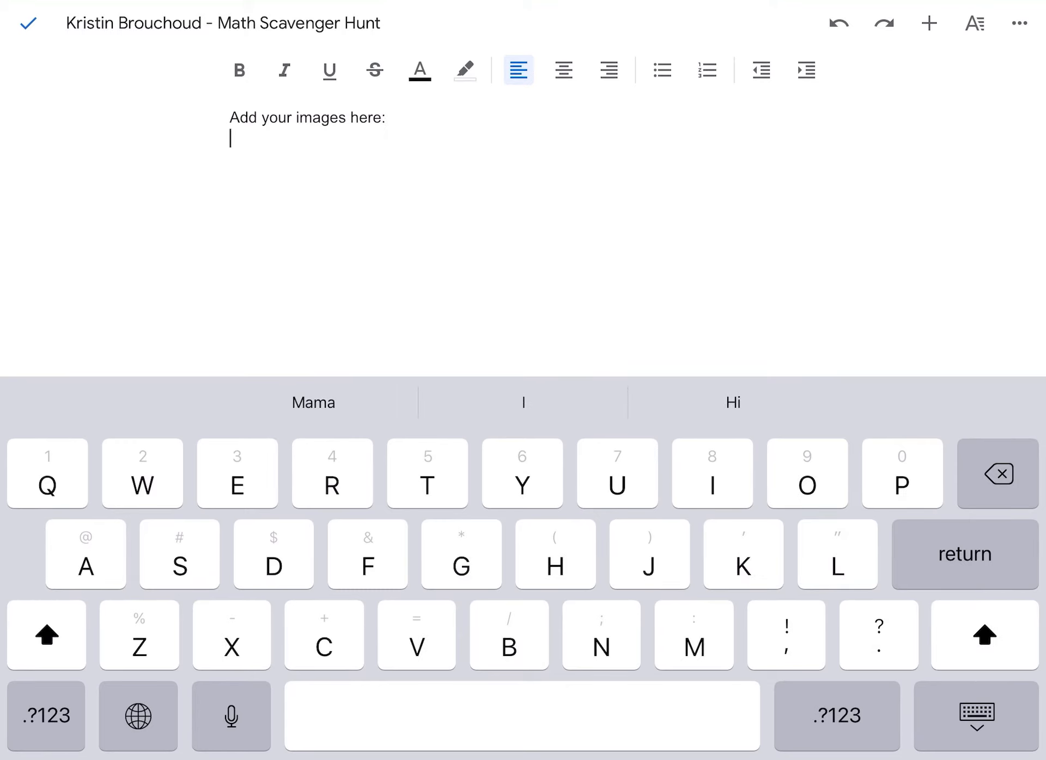
# Step: Insert the orange Waukesha user guide photo below 'Add your images here:' and finish editing
pyautogui.click(928, 24)
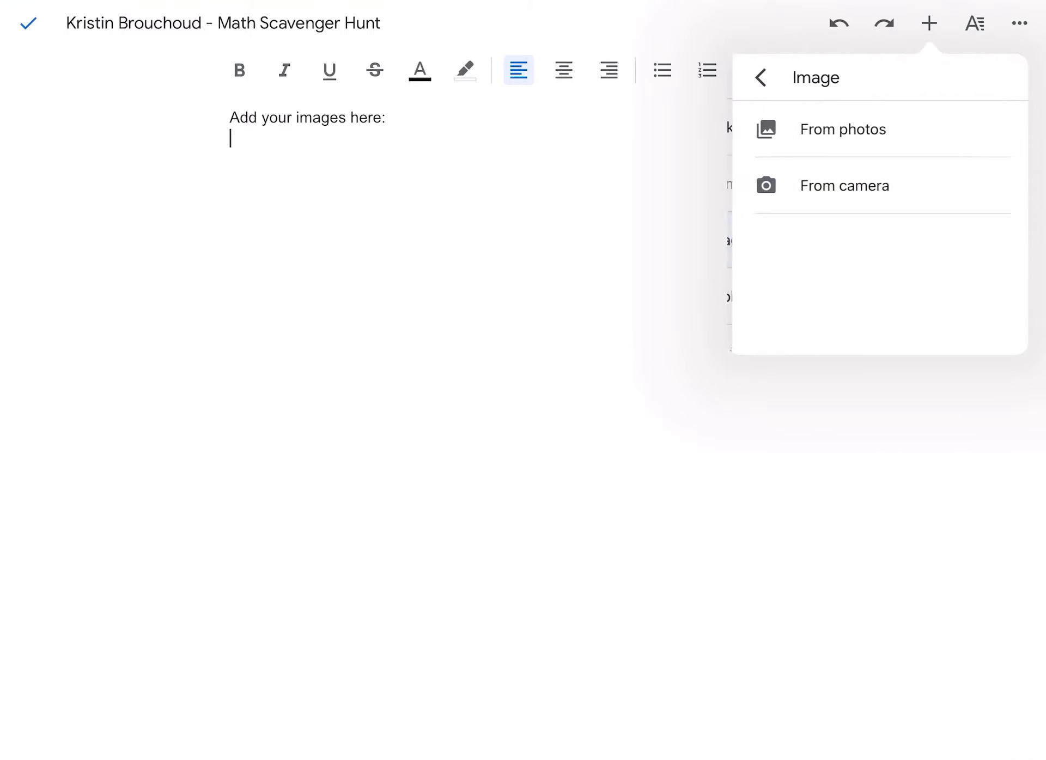
pyautogui.click(842, 128)
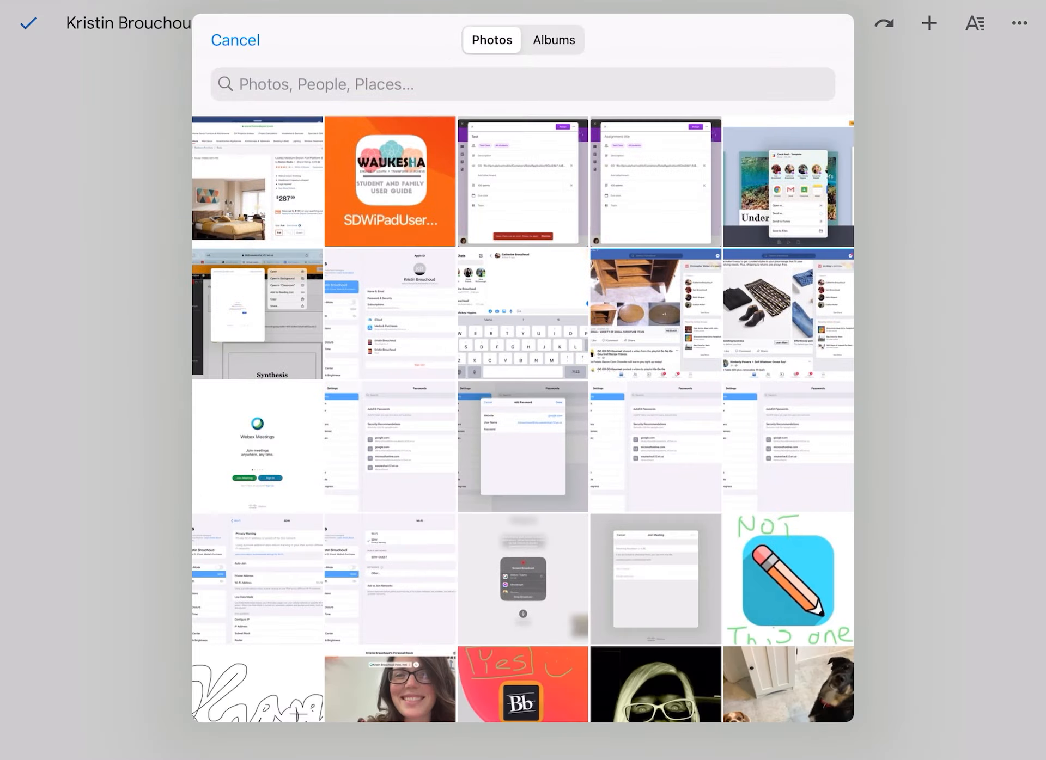
pyautogui.click(390, 182)
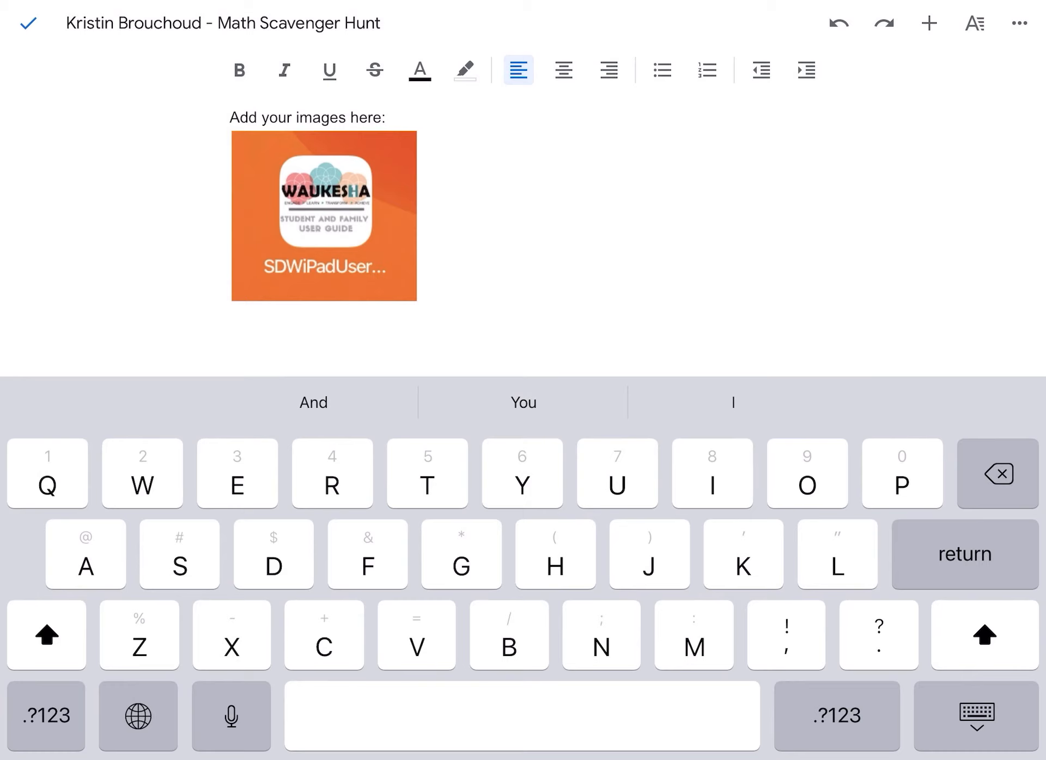
pyautogui.click(322, 214)
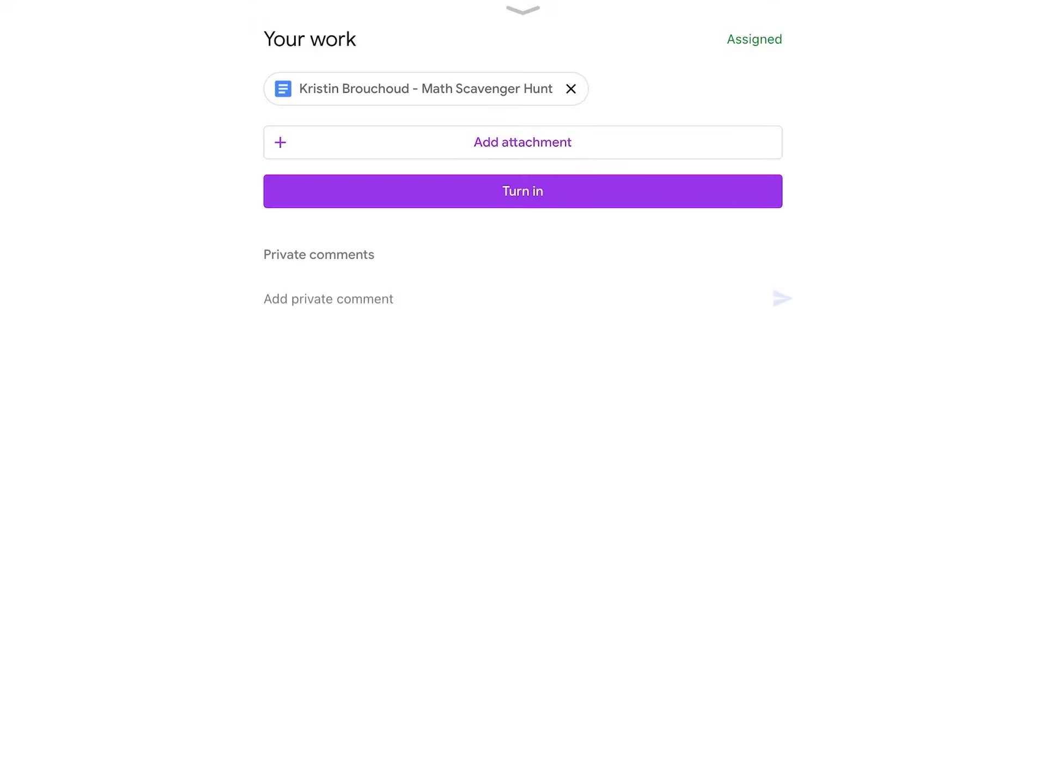
# Step: Turn in the Math Scavenger Hunt work and confirm the submission
pyautogui.click(521, 191)
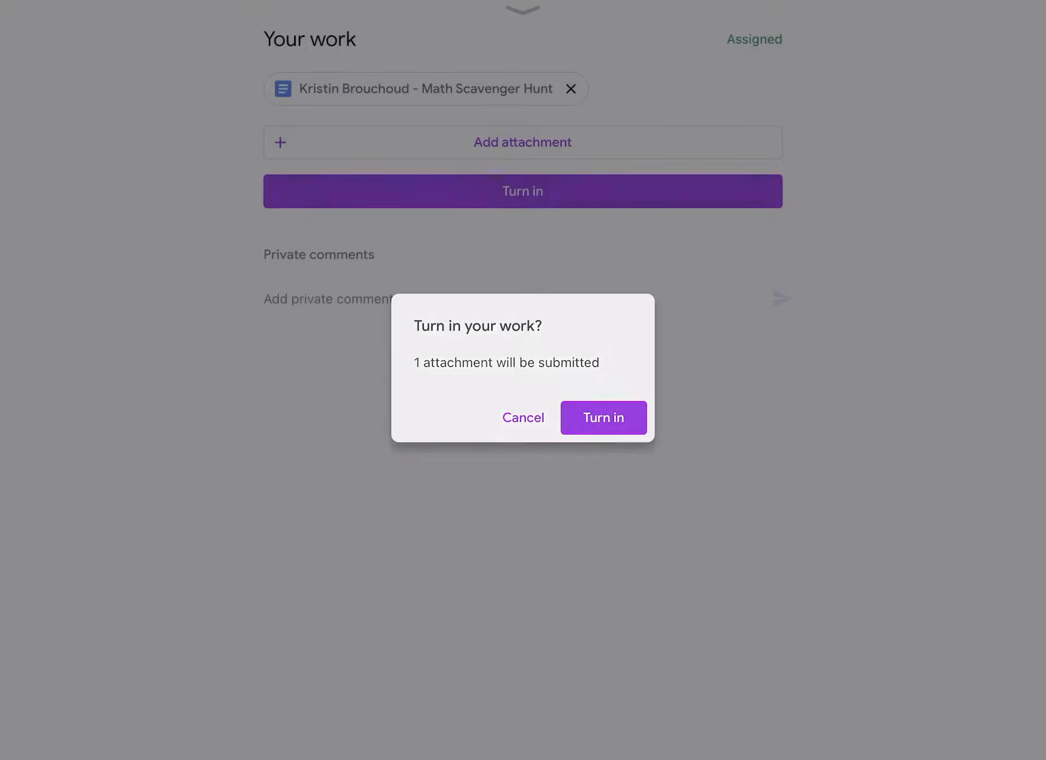
pyautogui.click(603, 419)
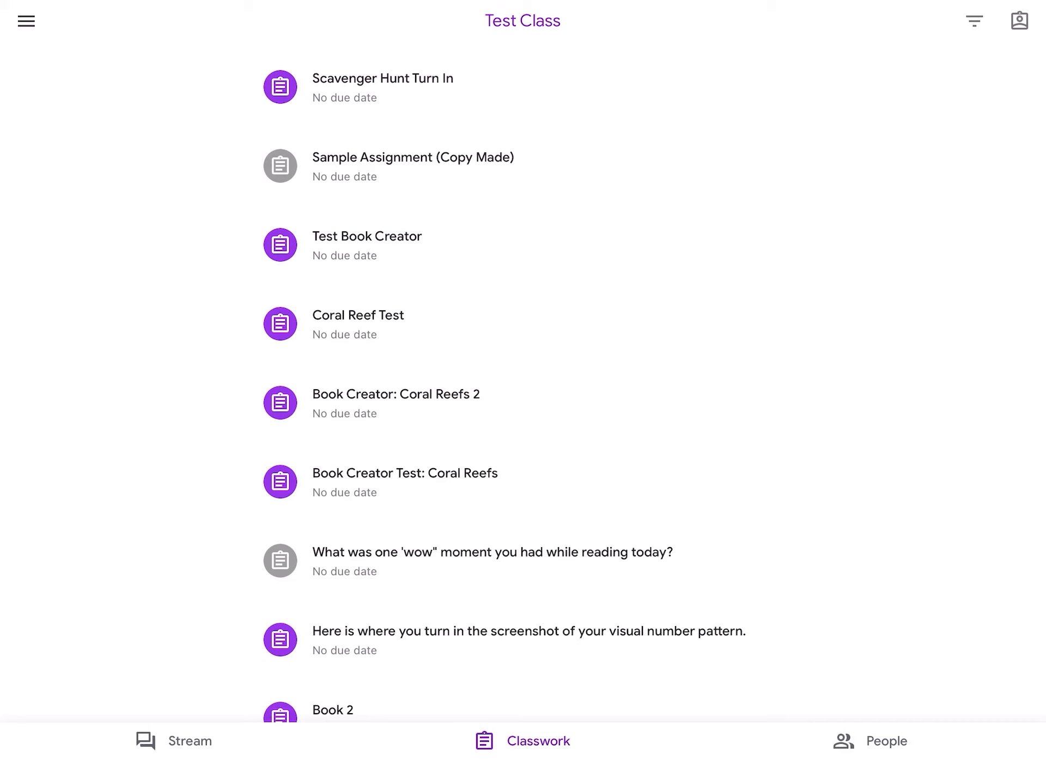
# Step: Open Scavenger Hunt Turn In and expand the Your work area for attachments
pyautogui.click(382, 78)
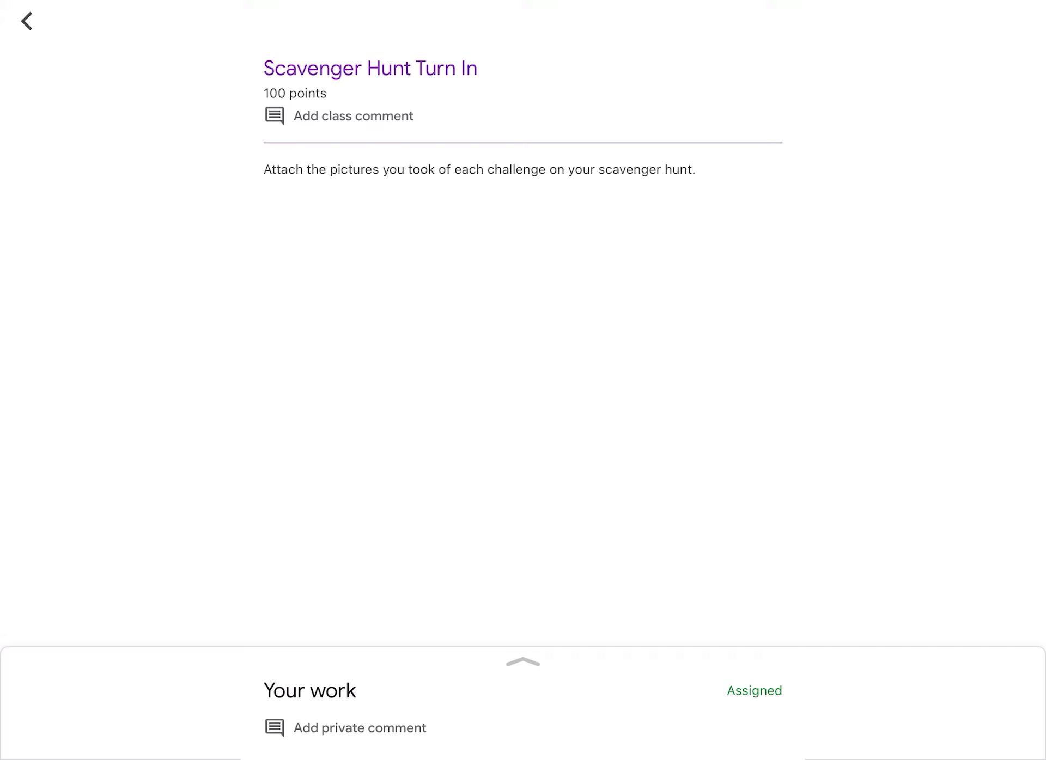
pyautogui.click(522, 661)
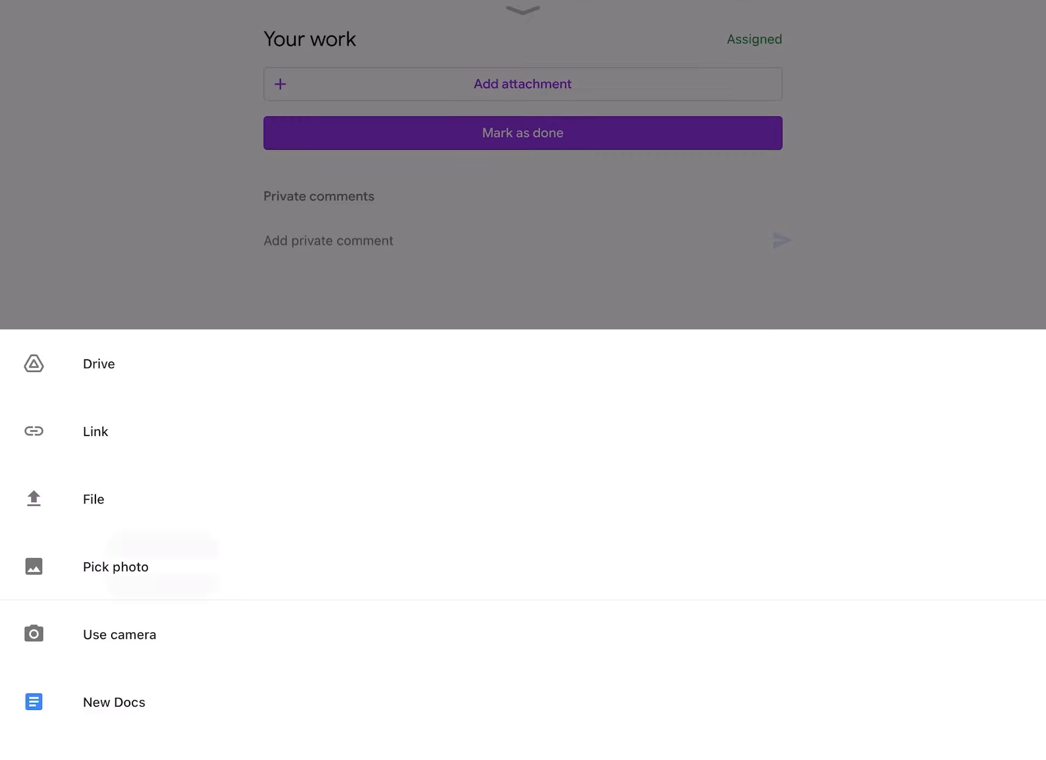
# Step: Attach a photo from the library to the Scavenger Hunt Turn In work
pyautogui.click(115, 566)
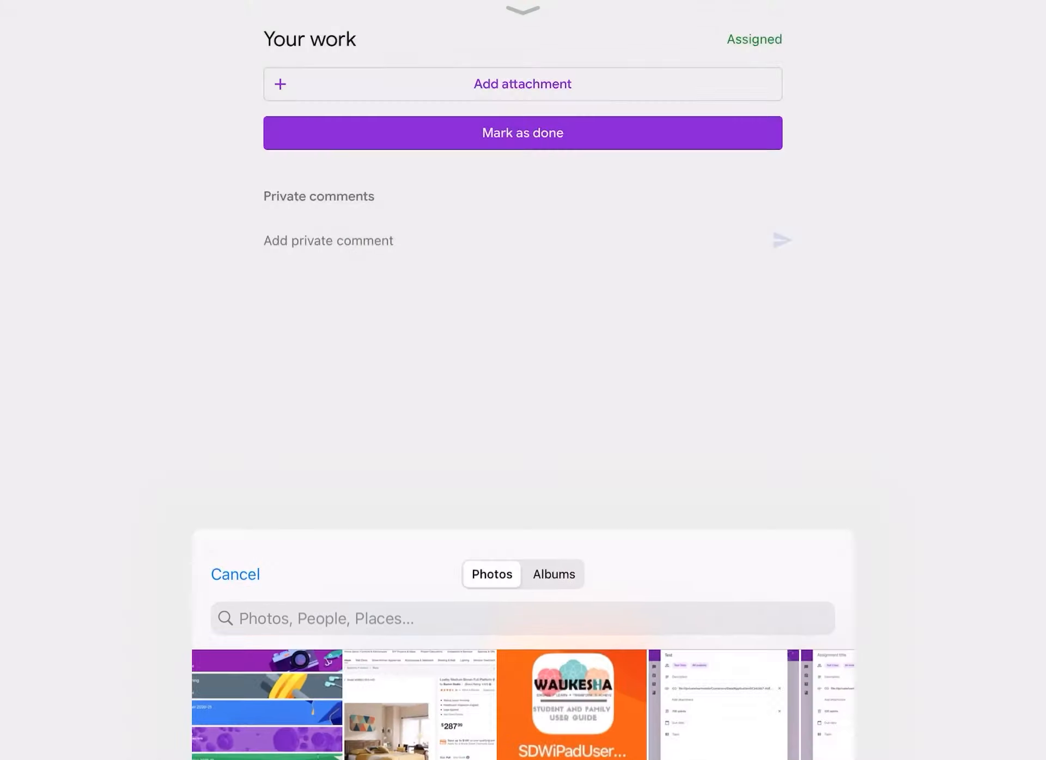
pyautogui.click(235, 574)
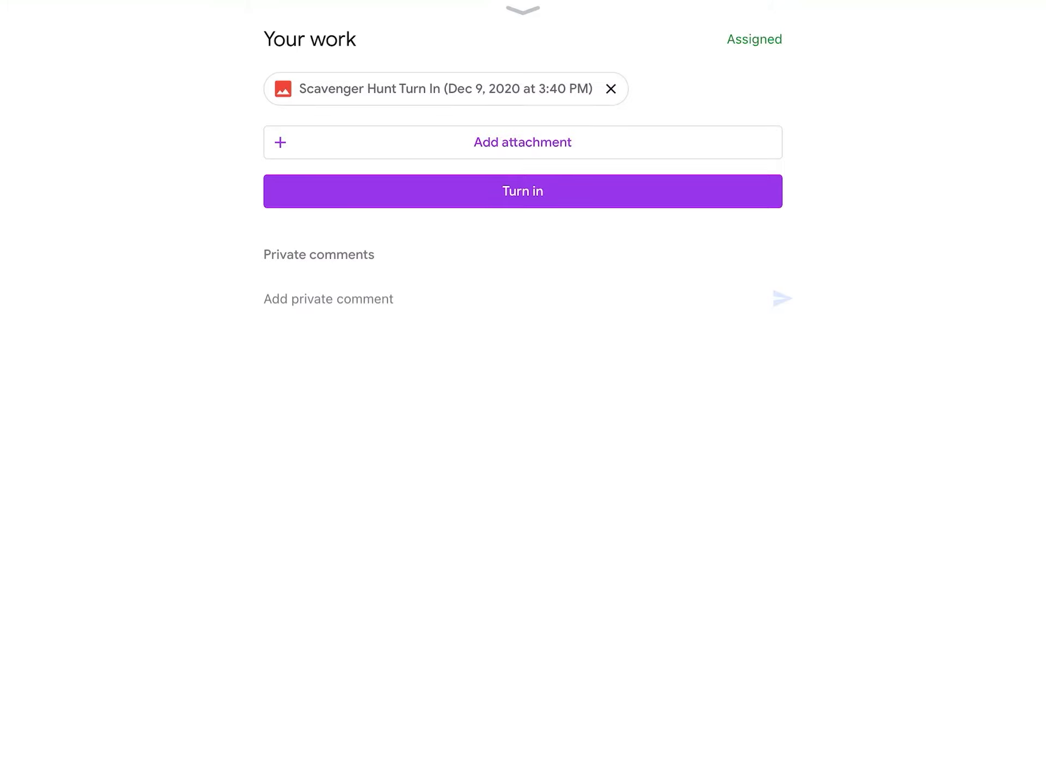
# Step: Turn in the photo attachment and confirm the submission
pyautogui.click(522, 192)
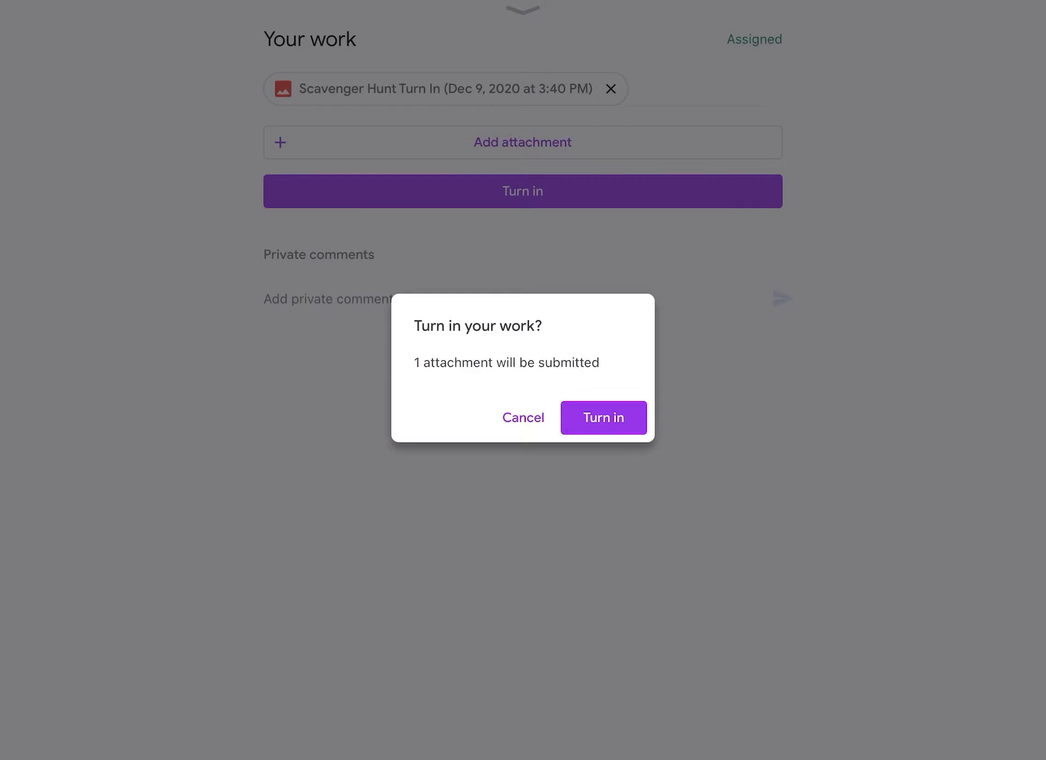
pyautogui.click(523, 417)
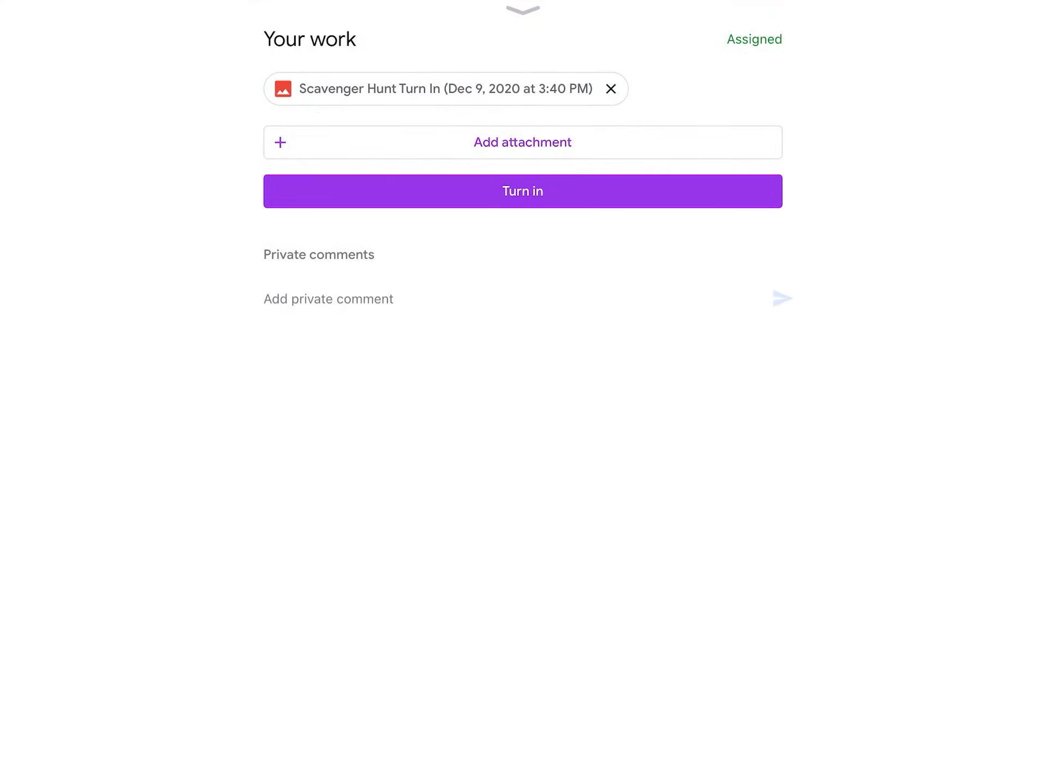